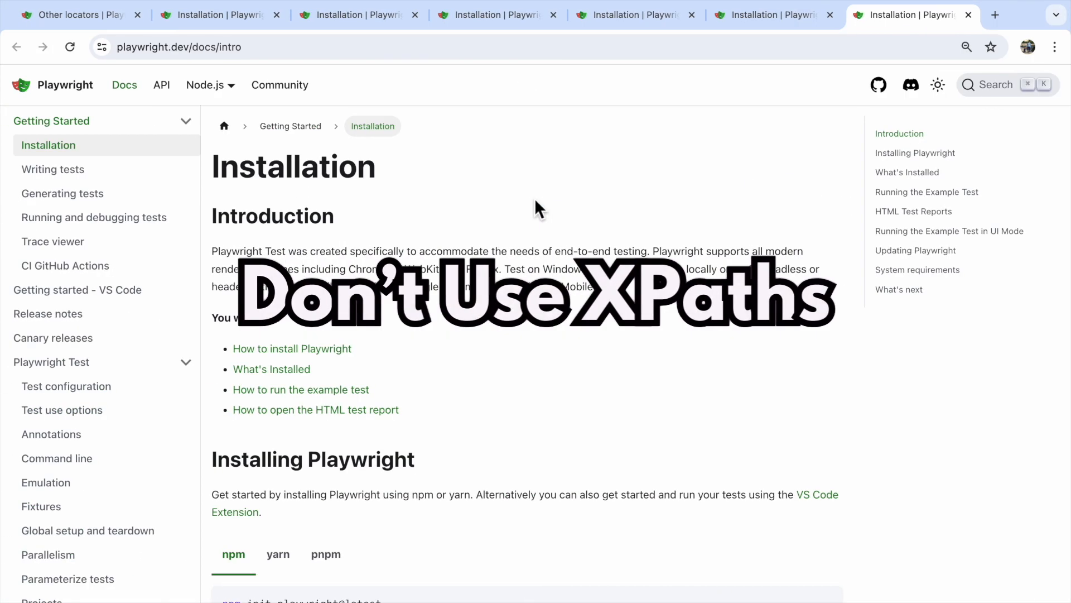
# Inspect the 'Write tests using web first assertions' link and copy its XPath from Elements
pyautogui.scroll(-3)
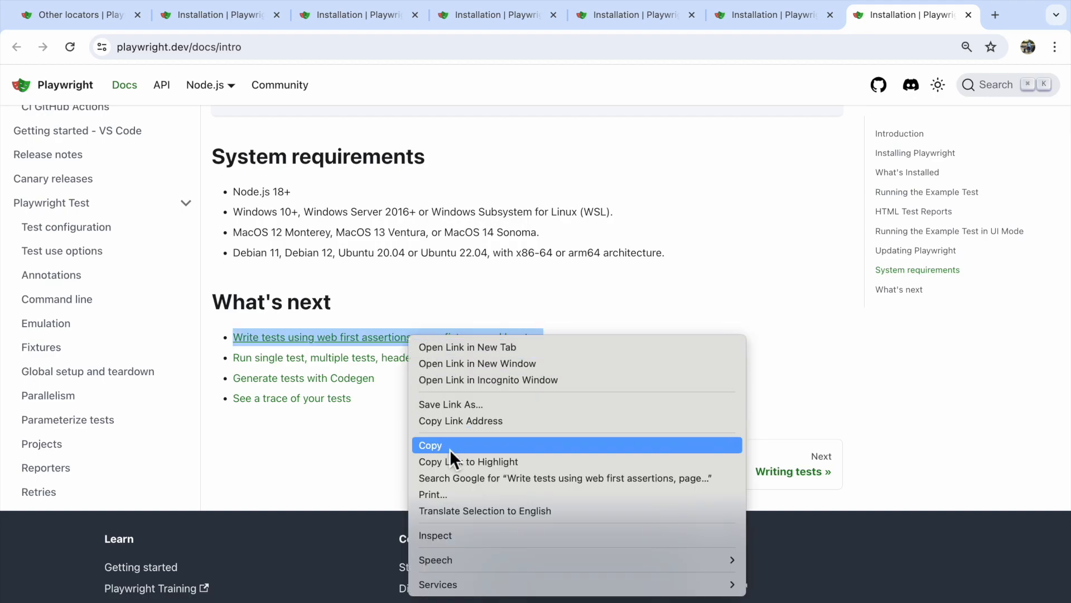
pyautogui.click(435, 535)
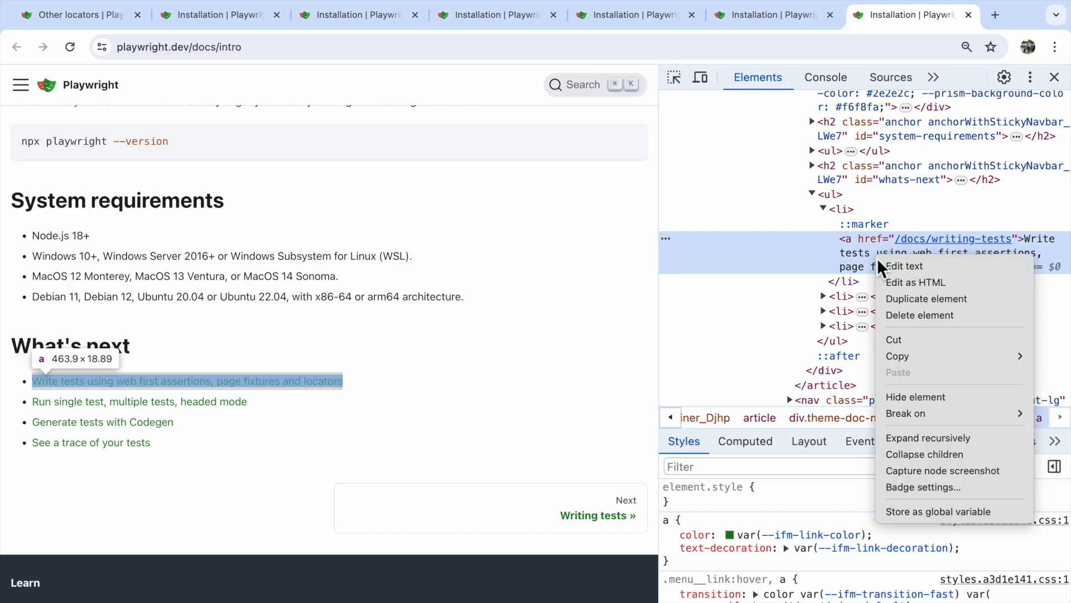
pyautogui.moveTo(898, 356)
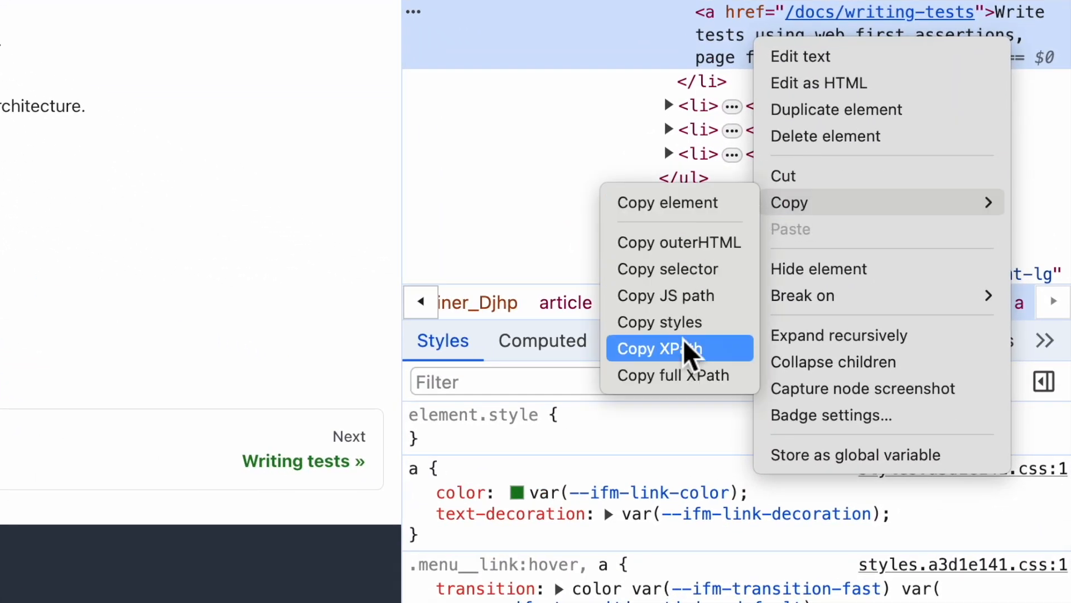
pyautogui.click(658, 348)
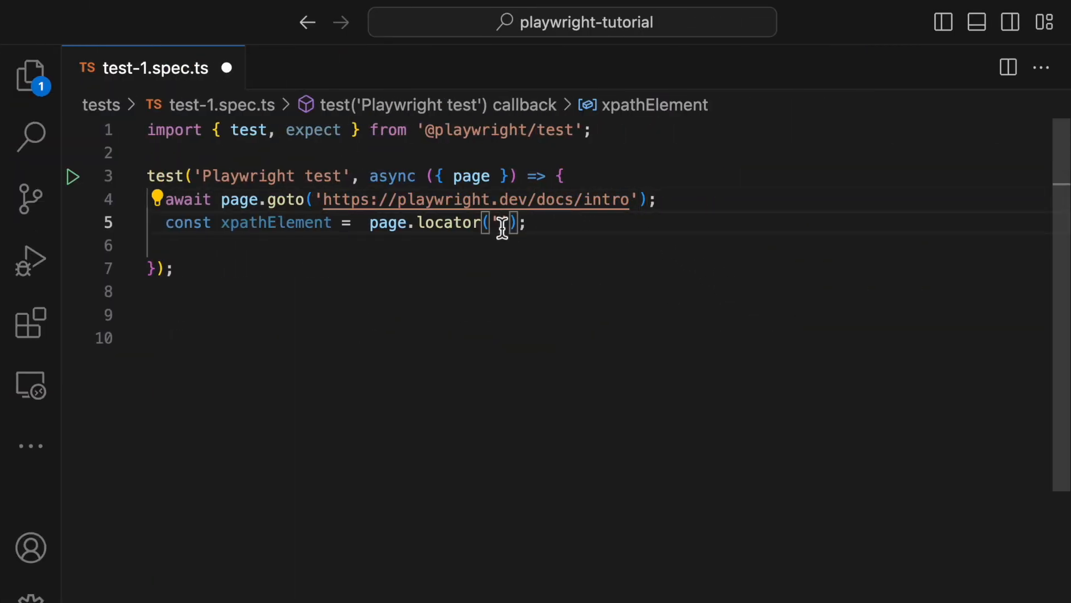
# Paste the copied XPath into xpathElement and the CSS selector into cssElement
pyautogui.rightClick(502, 225)
pyautogui.write("const cssElement = page.locator('")
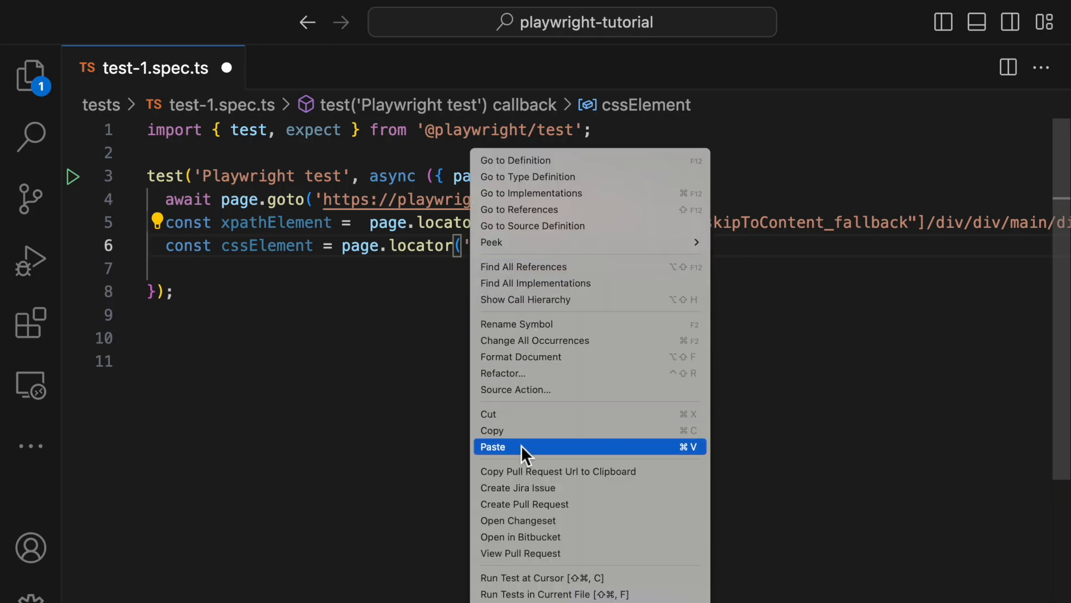
pyautogui.click(493, 447)
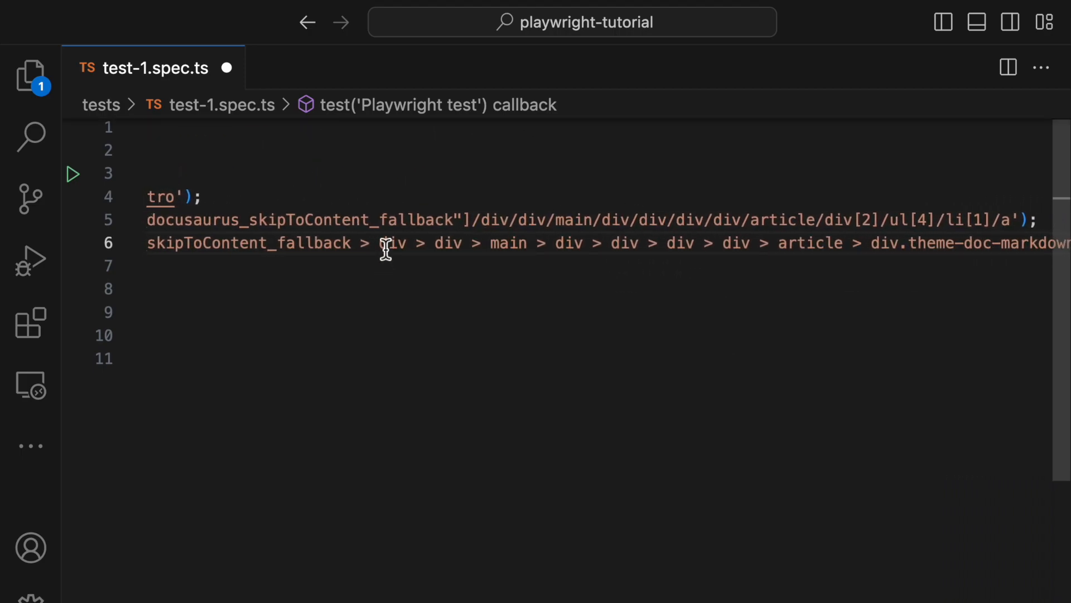
pyautogui.moveTo(378, 246); pyautogui.dragTo(523, 246)
pyautogui.write('const builtinLocator =')
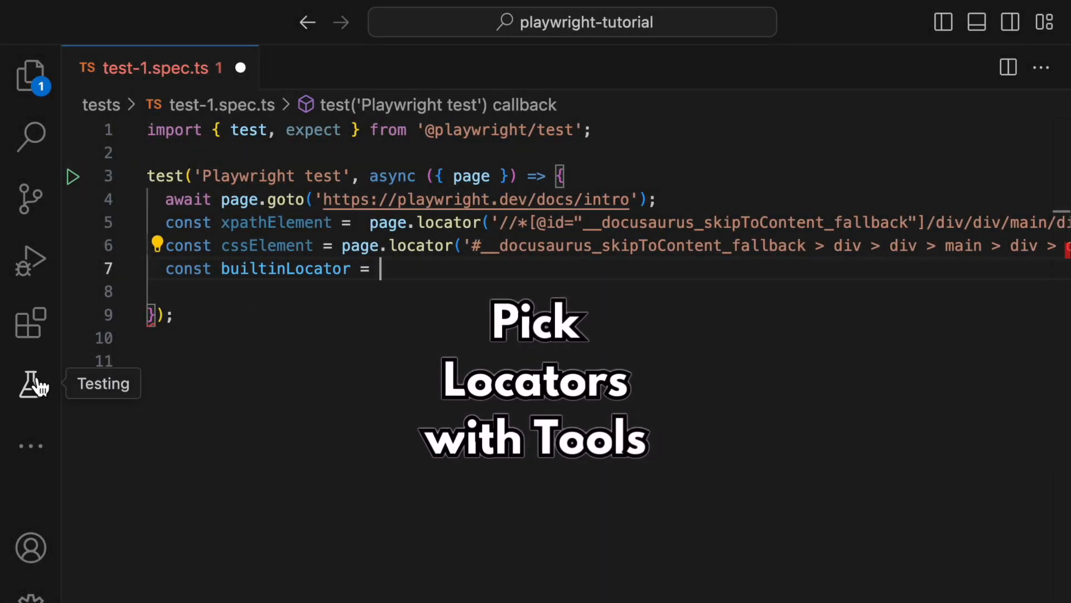
# Open the Playwright testing view to pick the 'Write tests' link's getByRole locator
pyautogui.click(31, 383)
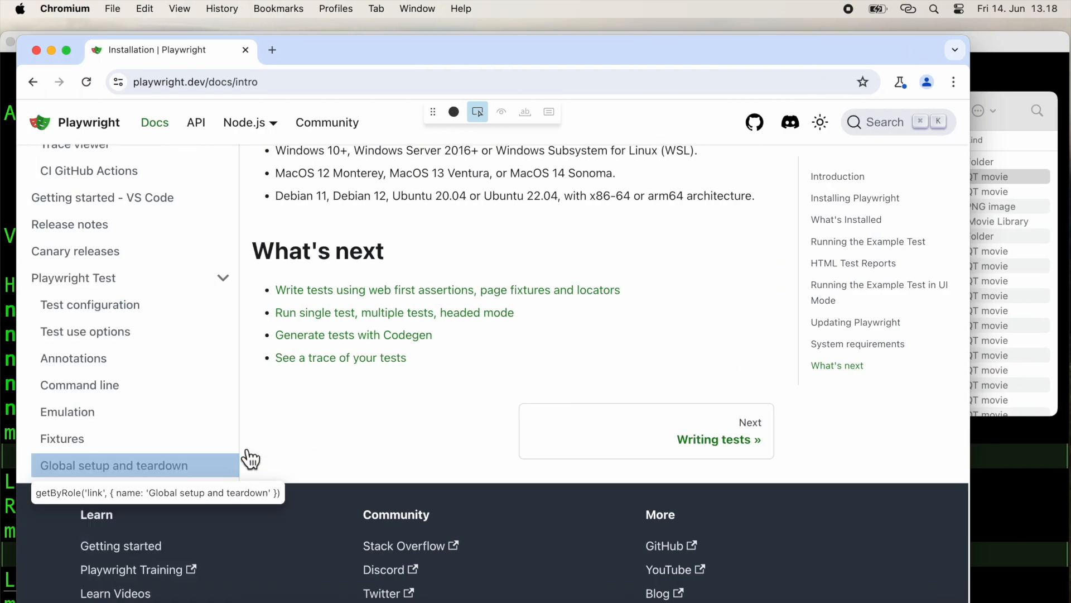
pyautogui.moveTo(448, 289)
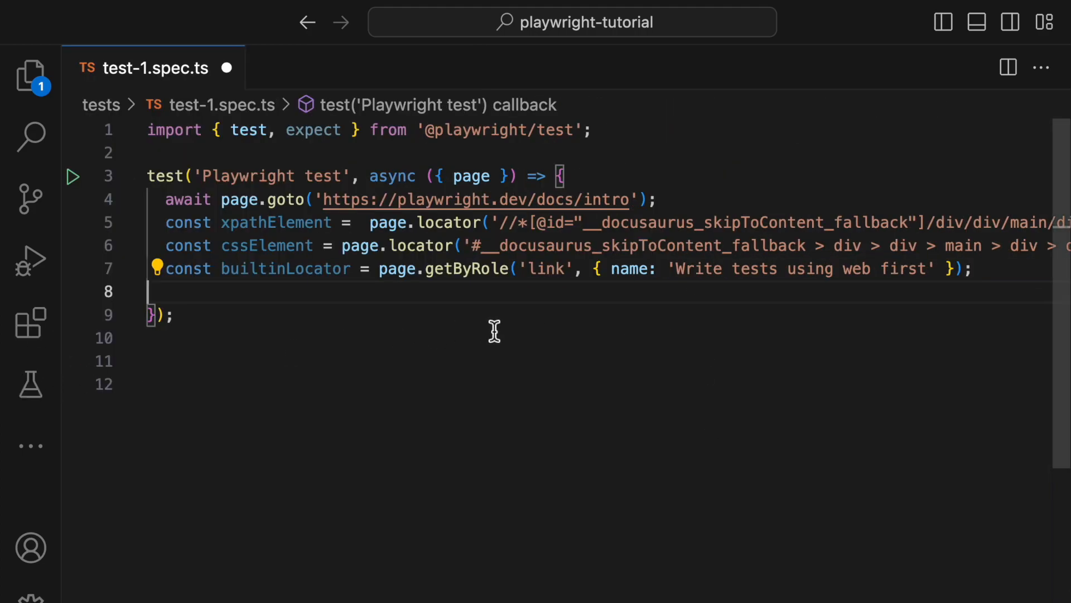
pyautogui.moveTo(584, 298)
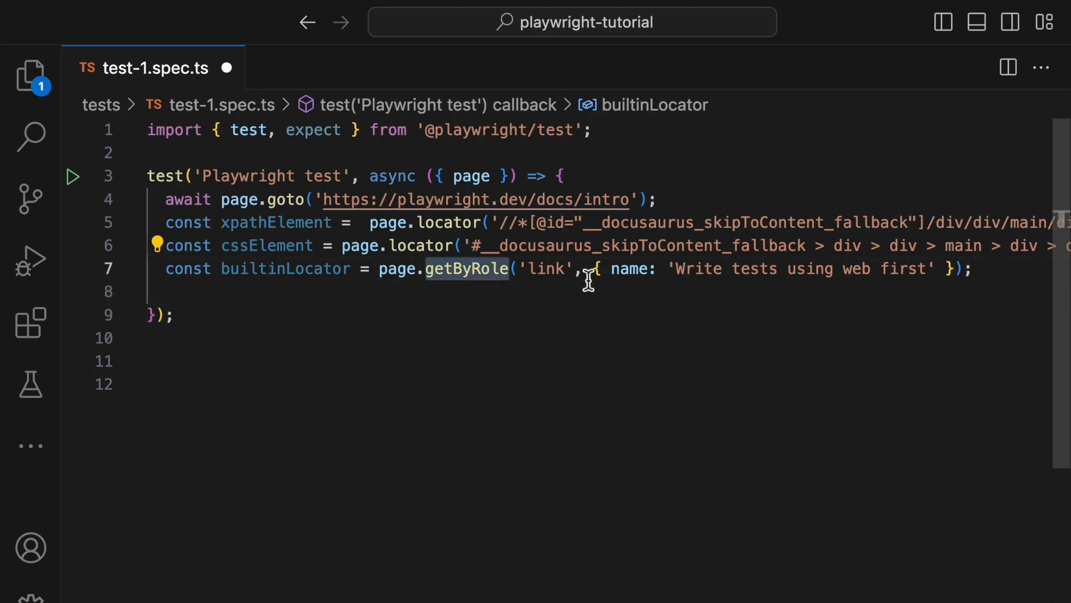
# Highlight getByRole in the builtinLocator 'Write tests using web first' line
pyautogui.doubleClick(545, 268)
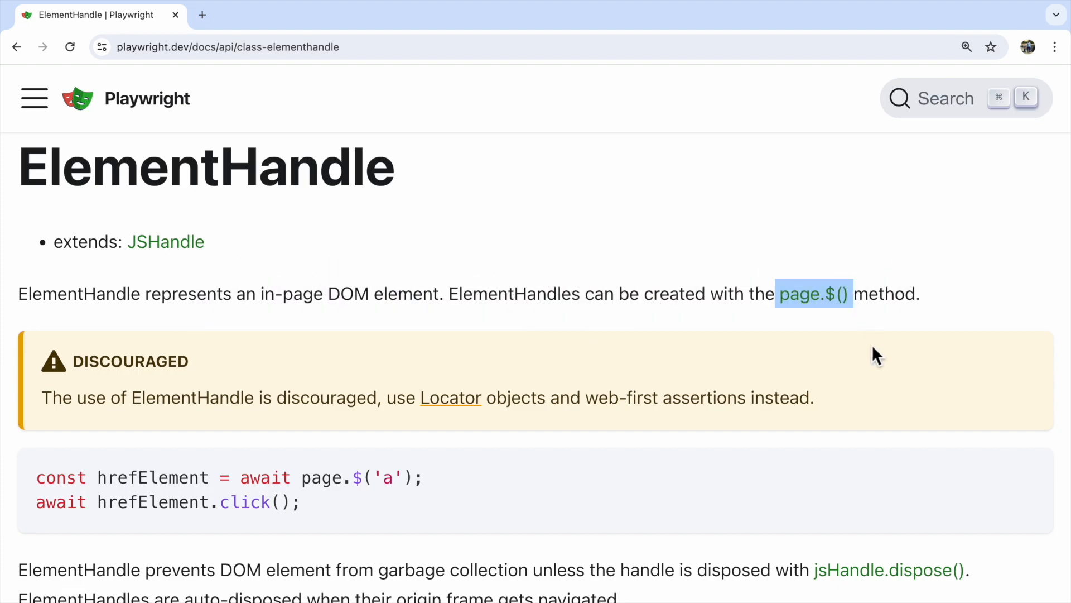
# Highlight 'discouraged', 'ElementHandle' and the ElementHandle versus Locator explanation
pyautogui.scroll(-3)
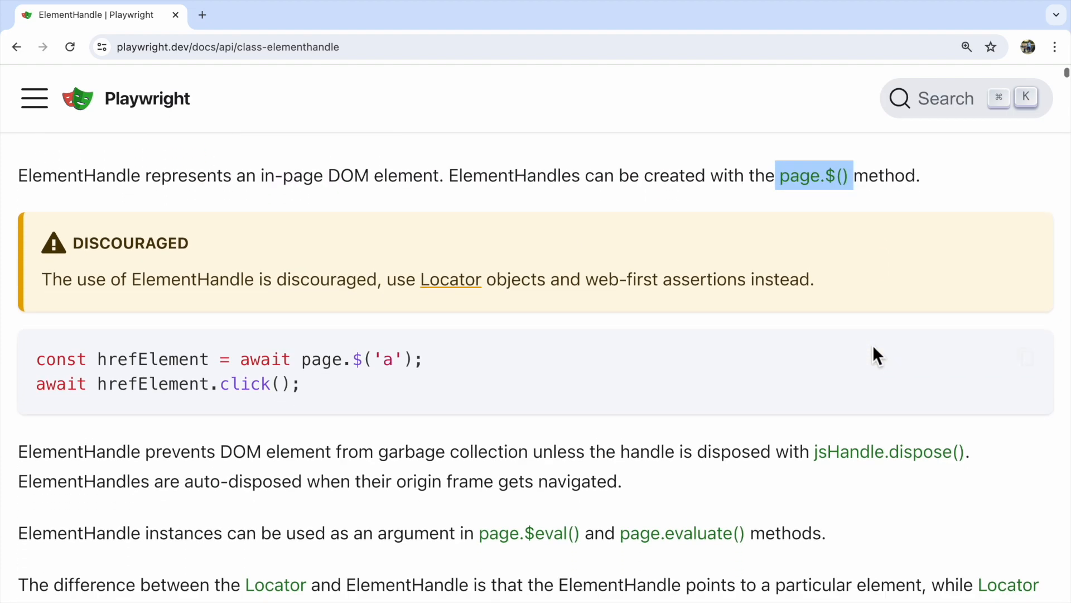
pyautogui.doubleClick(327, 280)
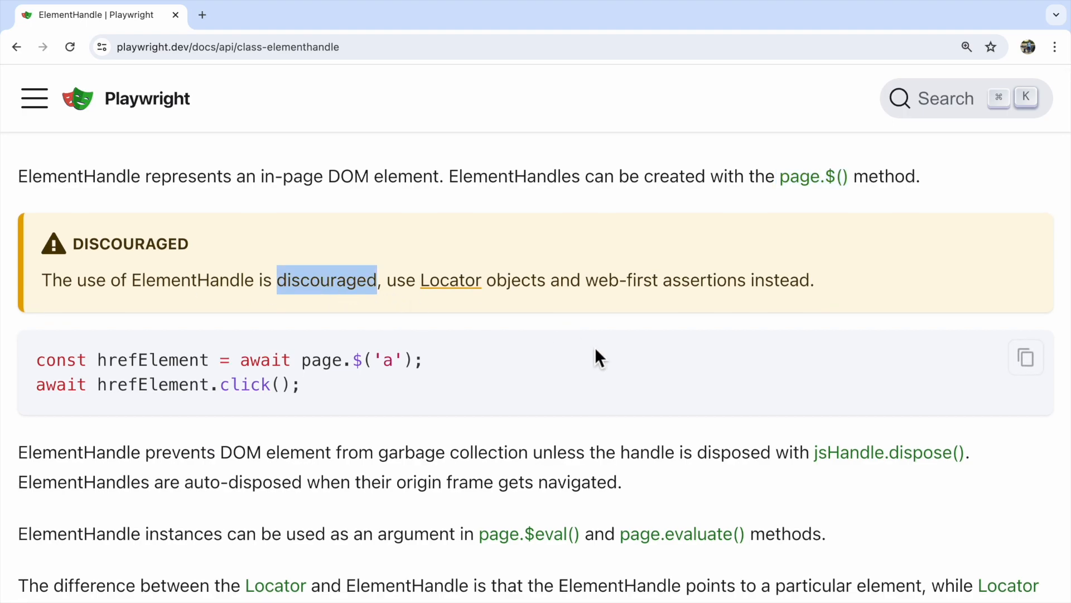
pyautogui.scroll(-3)
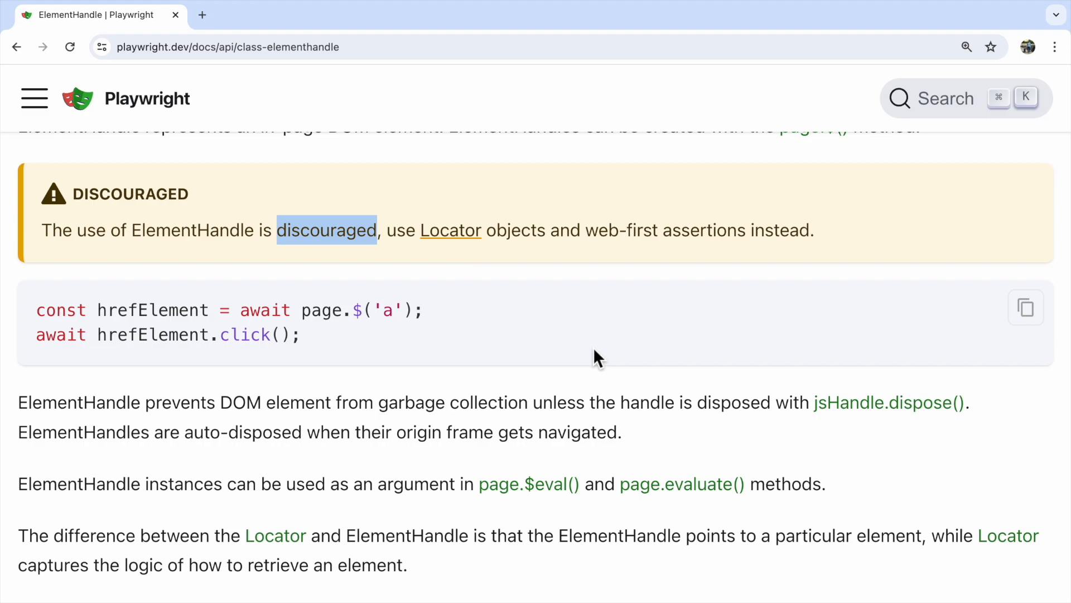
pyautogui.scroll(-3)
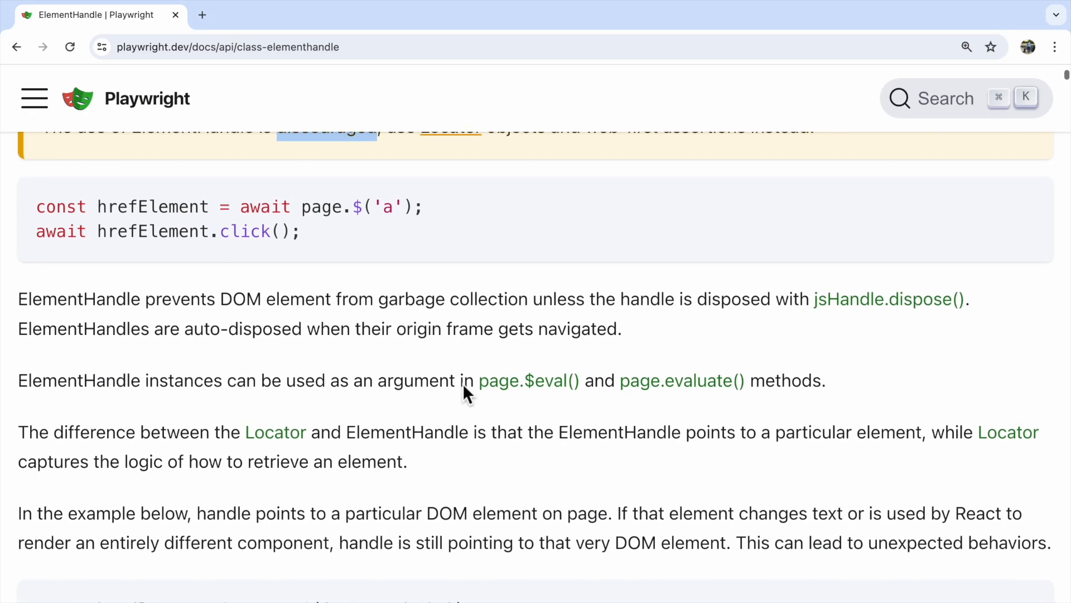
pyautogui.scroll(-3)
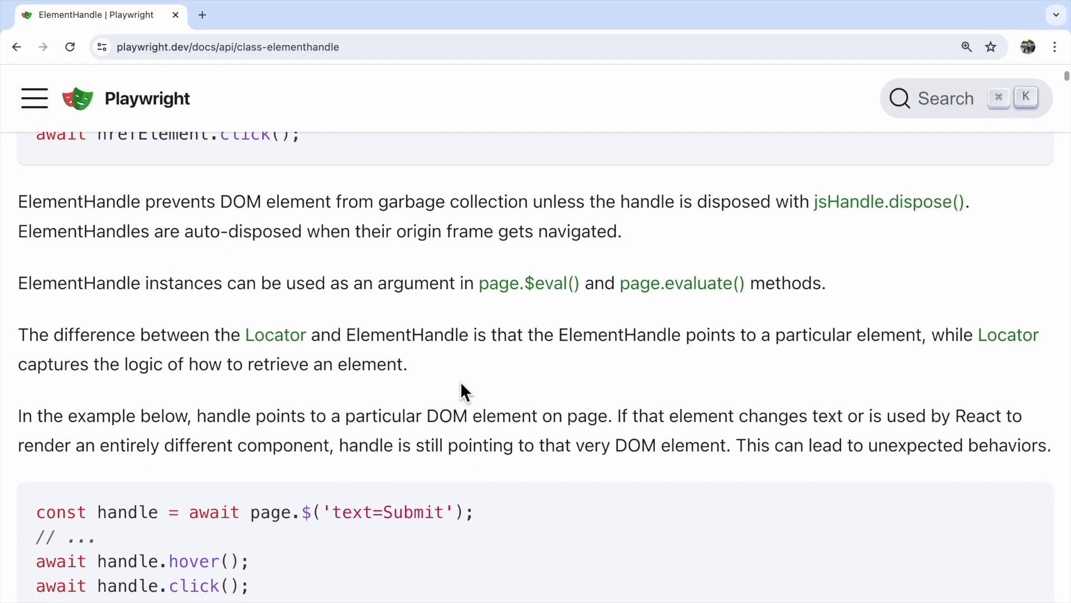
pyautogui.scroll(-3)
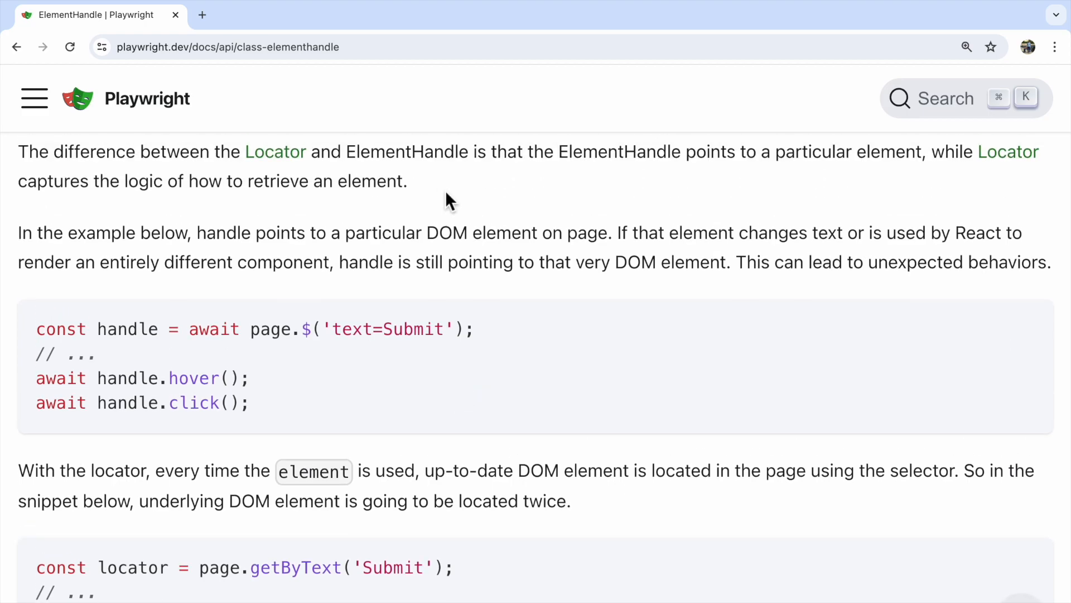
pyautogui.doubleClick(595, 151)
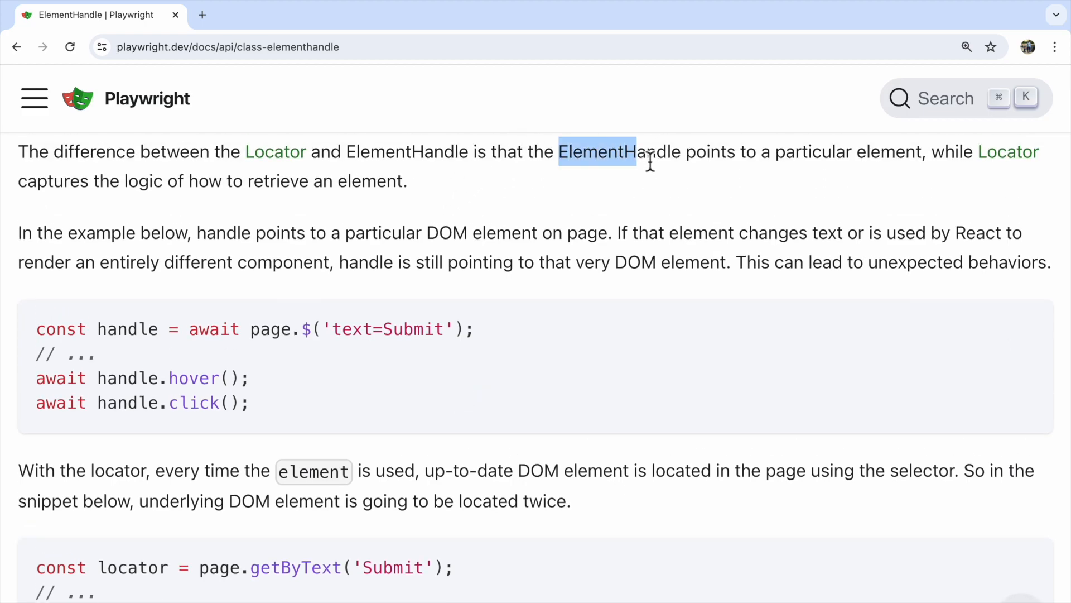
pyautogui.moveTo(642, 151); pyautogui.dragTo(408, 181)
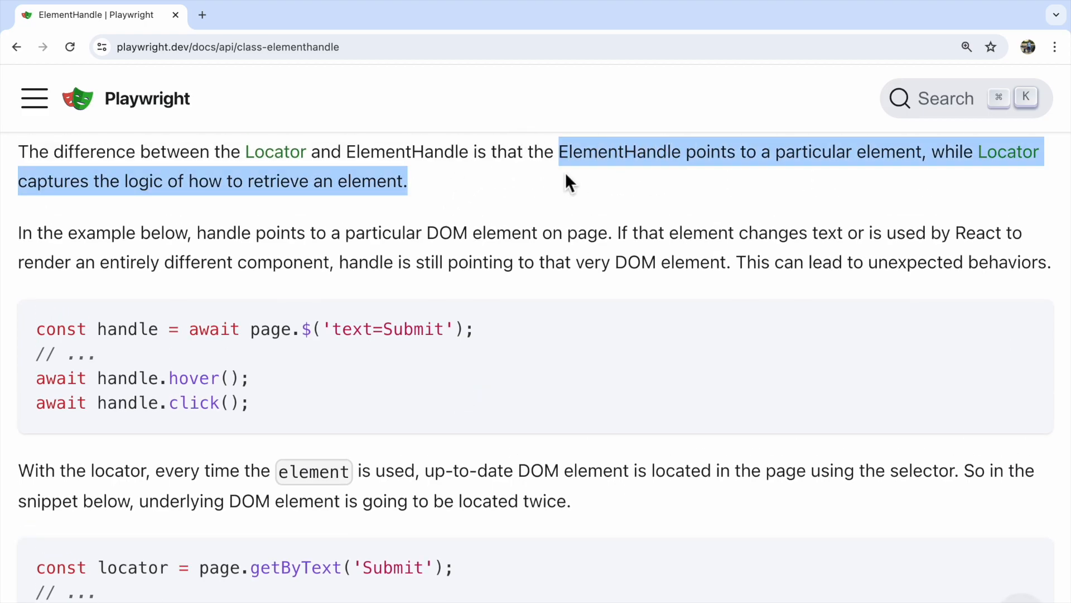
pyautogui.moveTo(547, 202)
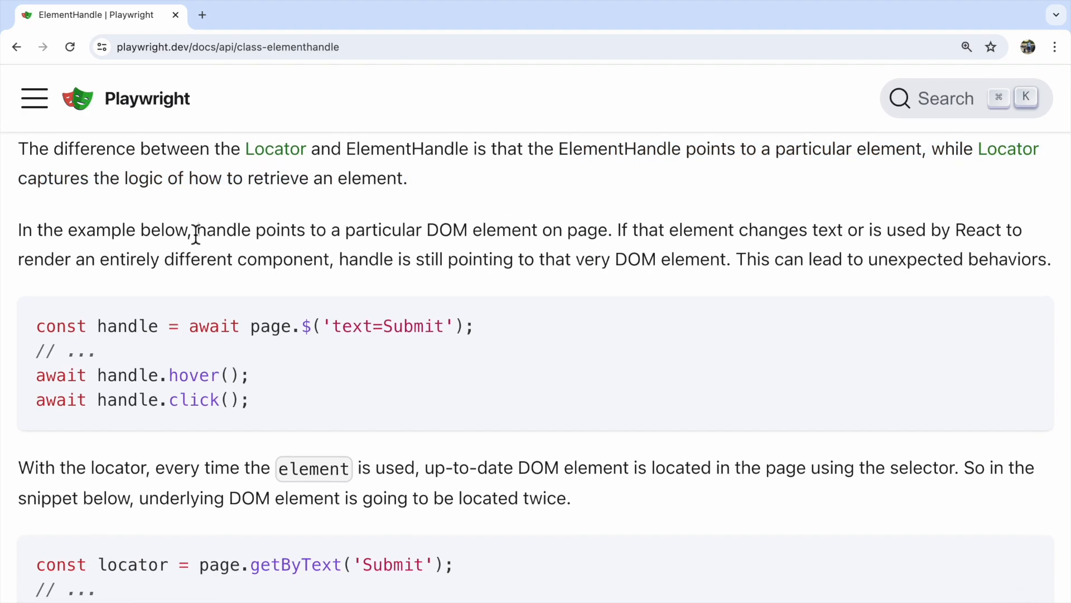
# Highlight the changing-text sentence, 'unexpected behaviors', and getByText('Submit')
pyautogui.moveTo(196, 232); pyautogui.dragTo(596, 232)
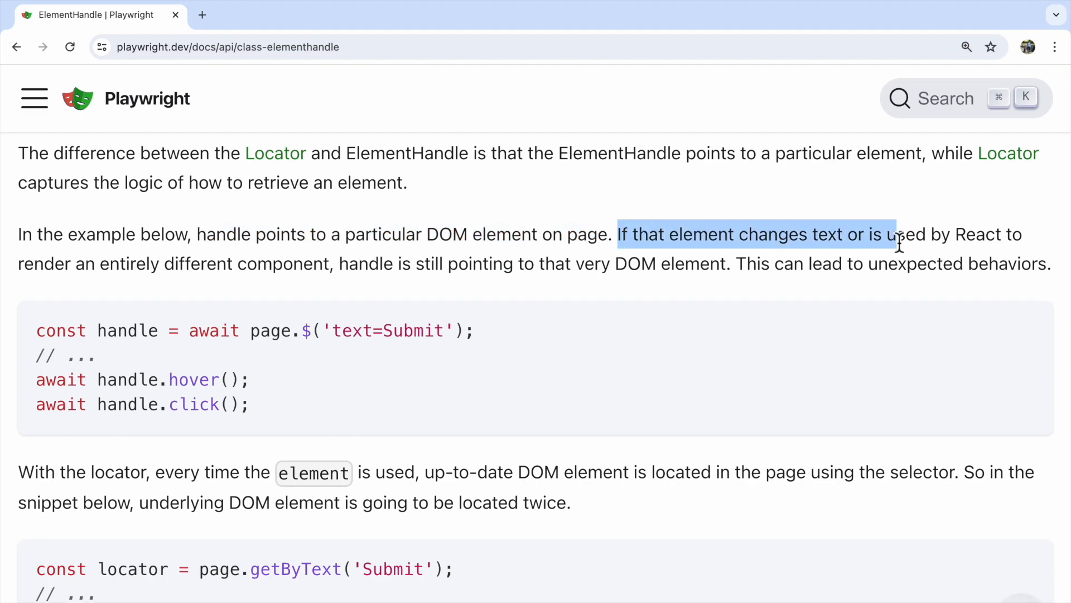
pyautogui.moveTo(895, 234); pyautogui.dragTo(331, 267)
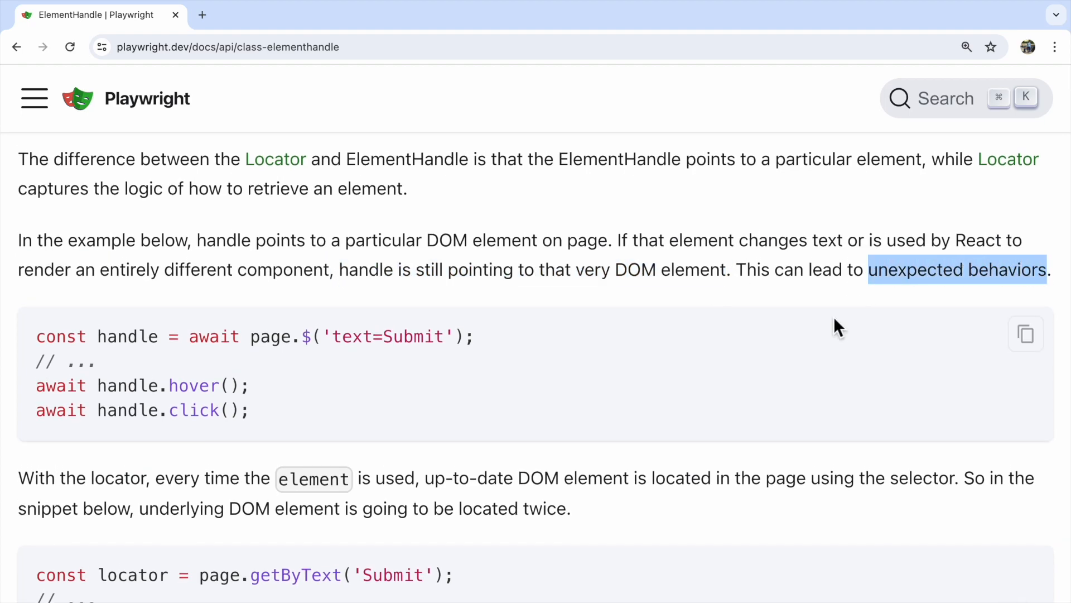
pyautogui.scroll(-3)
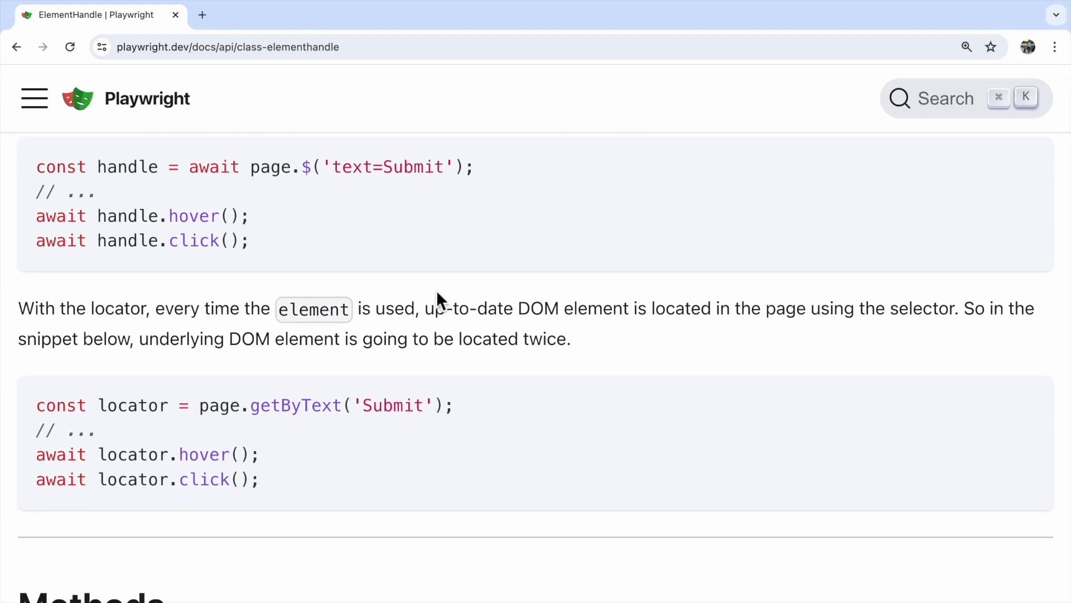
pyautogui.doubleClick(356, 170)
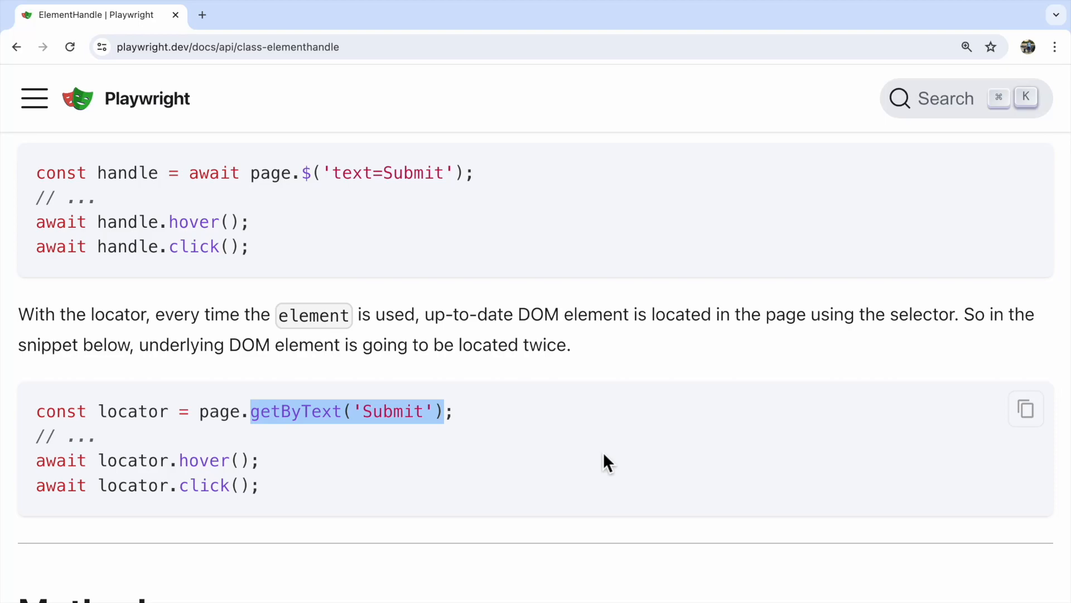
pyautogui.moveTo(579, 521)
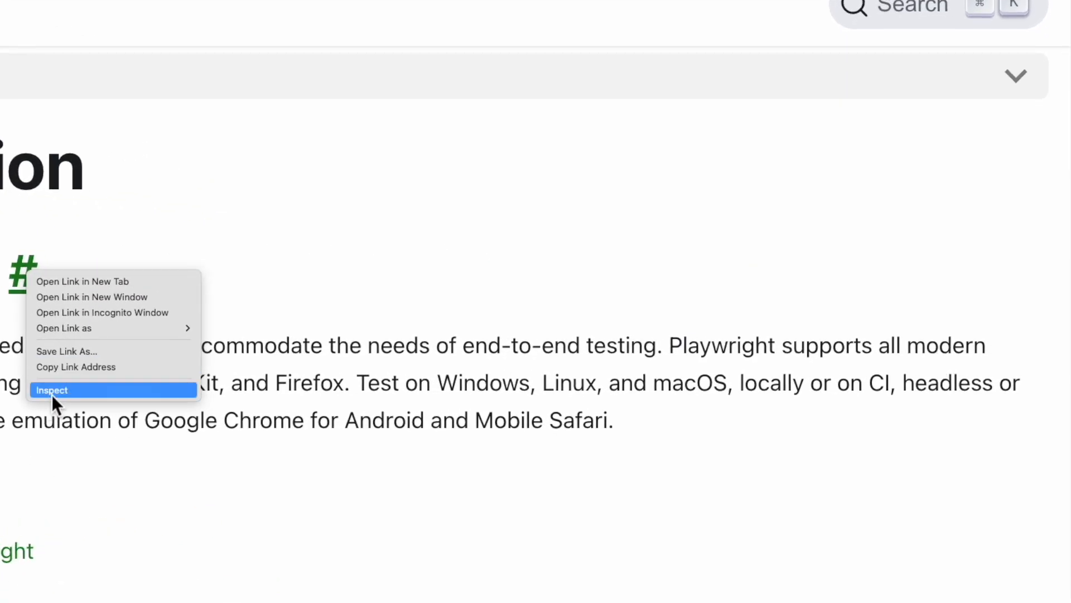
# Inspect the element behind the heading's # anchor link in DevTools
pyautogui.click(51, 389)
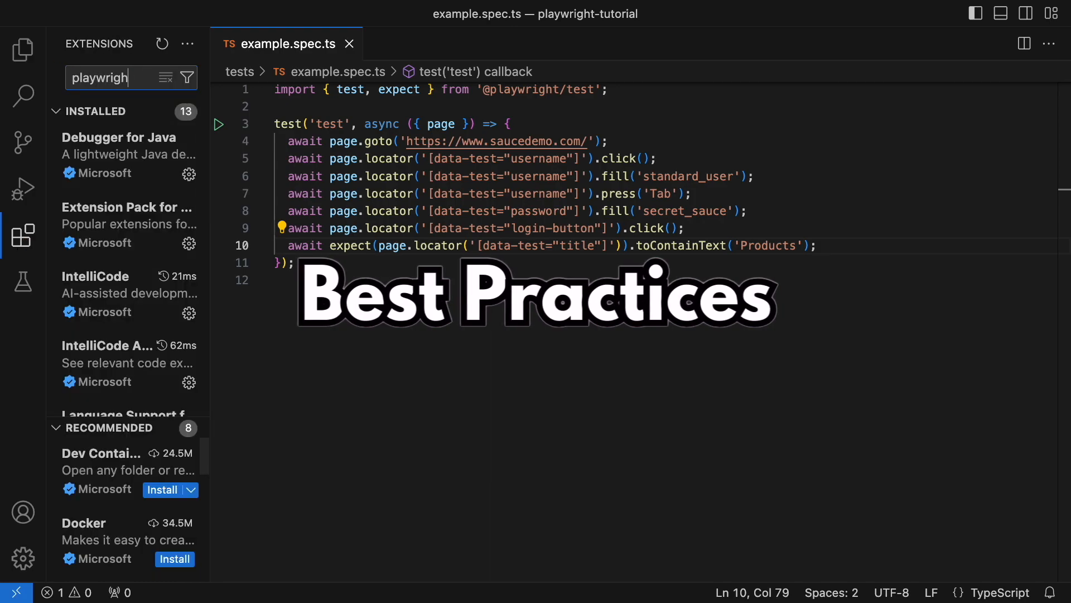
# Show the Playwright Test for VSCode extension details page
pyautogui.click(127, 134)
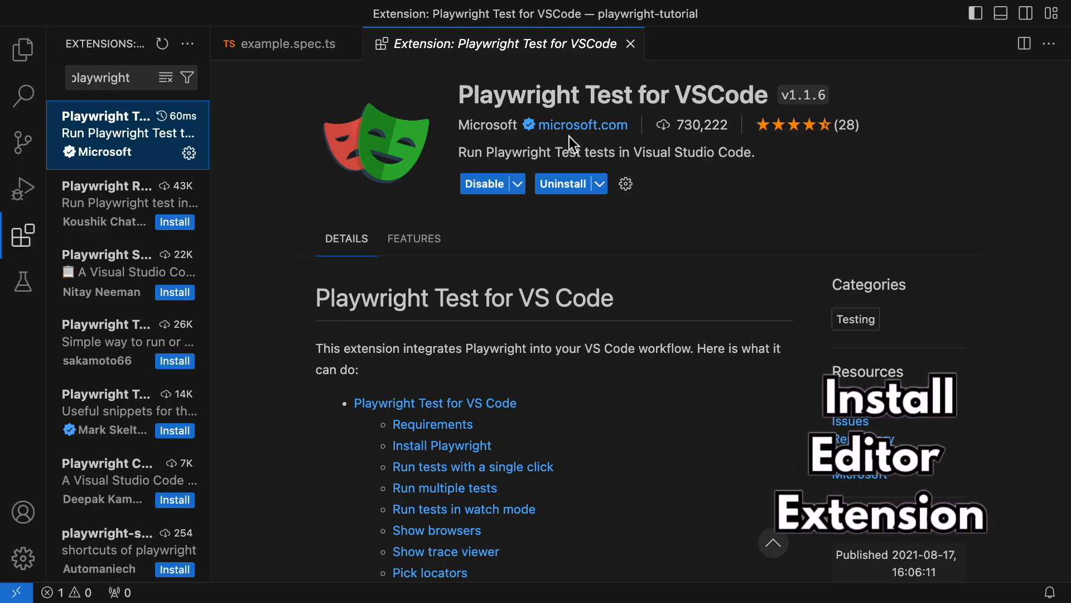
pyautogui.click(23, 49)
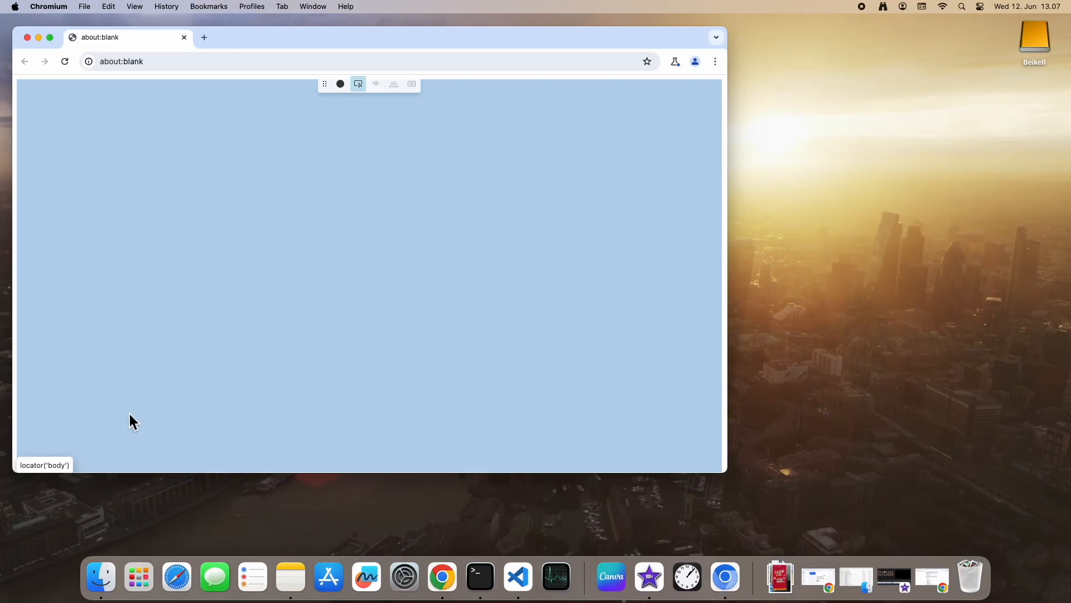
# Search for saucedemo from the Chromium address bar
pyautogui.write('saucedemo')
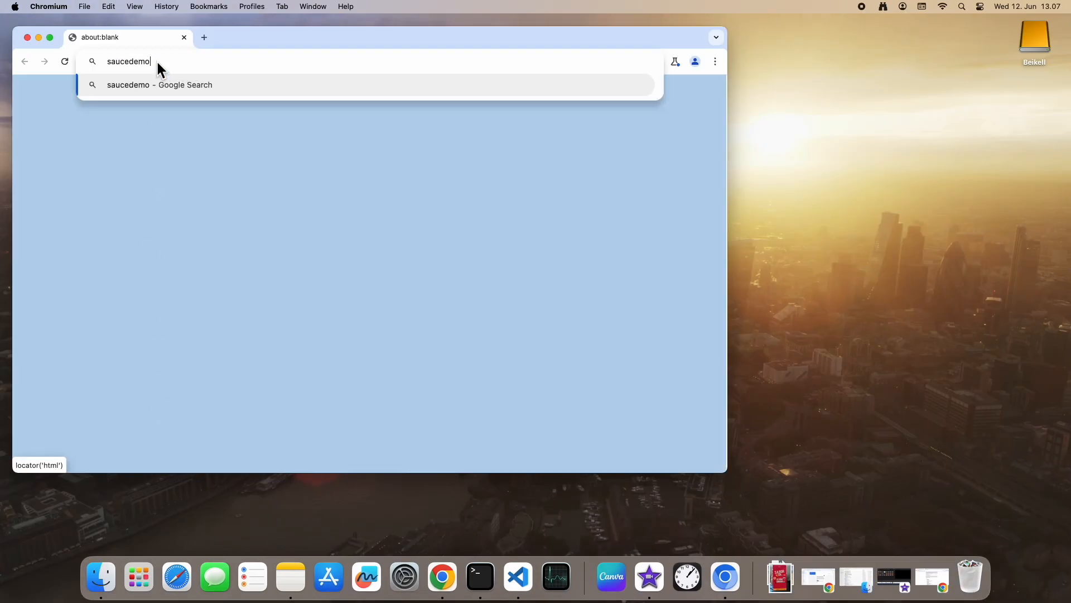
pyautogui.press('Enter')
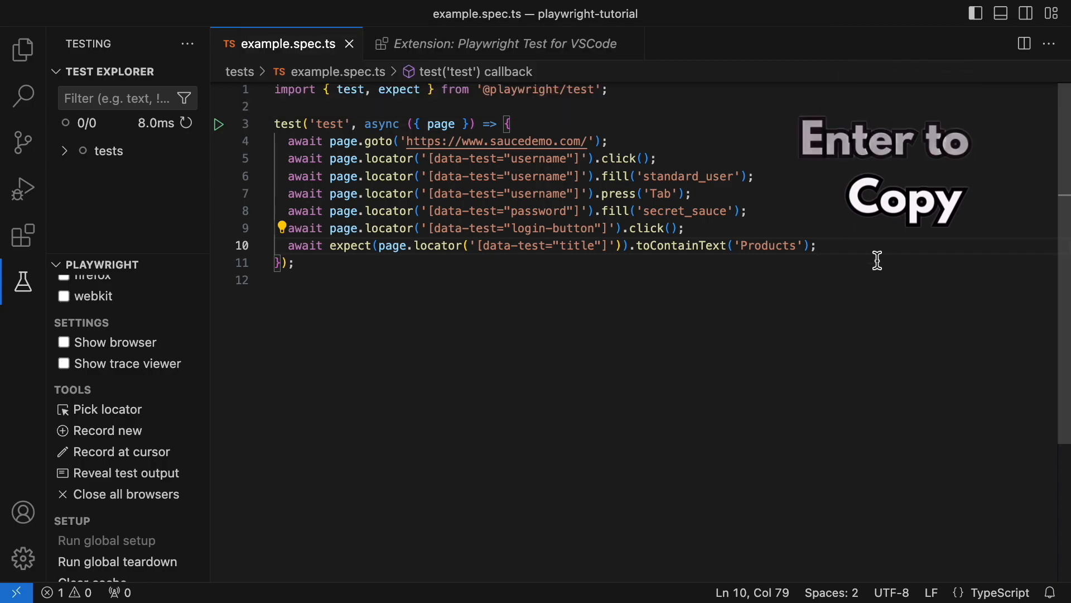
# Add getByRole('heading', { name: 'Accepted usernames are:' }).click() and start recording a new test
pyautogui.write("getByRole('heading', { name: 'Accepted usernames are:' })")
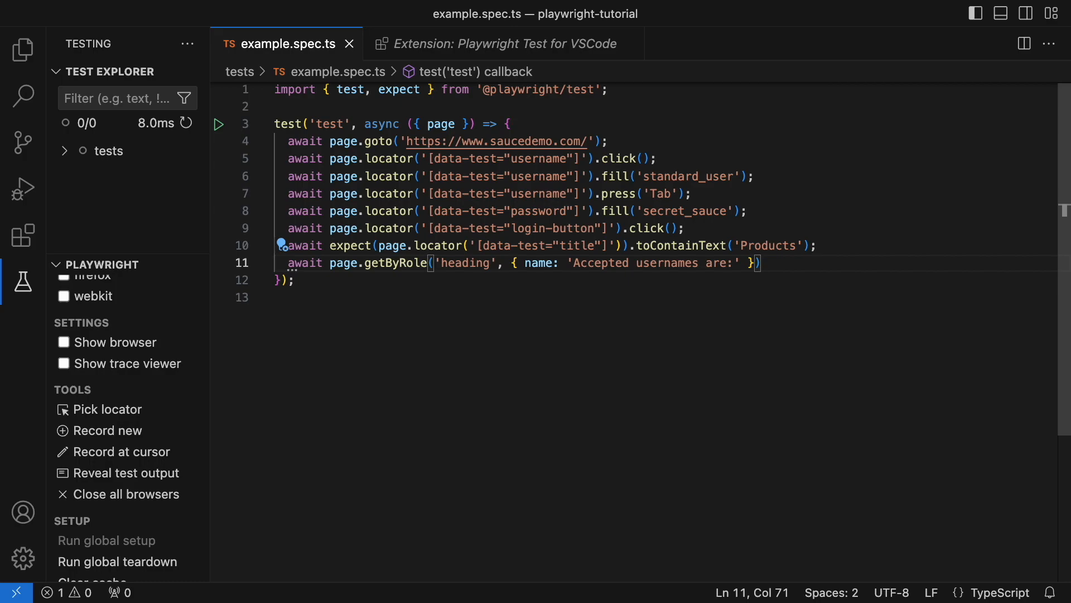
pyautogui.write('.click();')
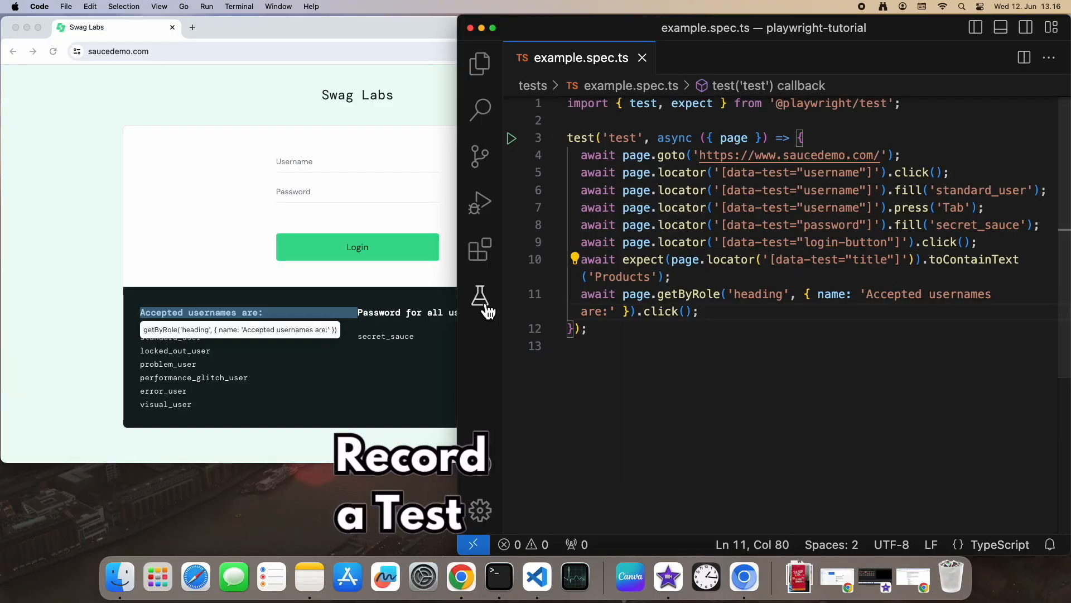
pyautogui.click(480, 295)
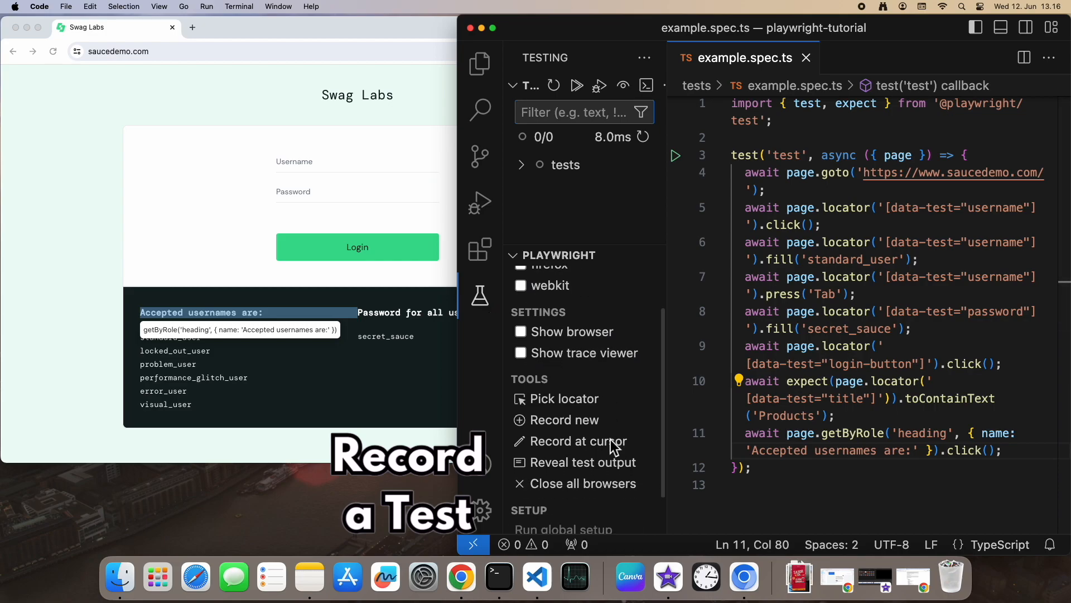
pyautogui.click(564, 420)
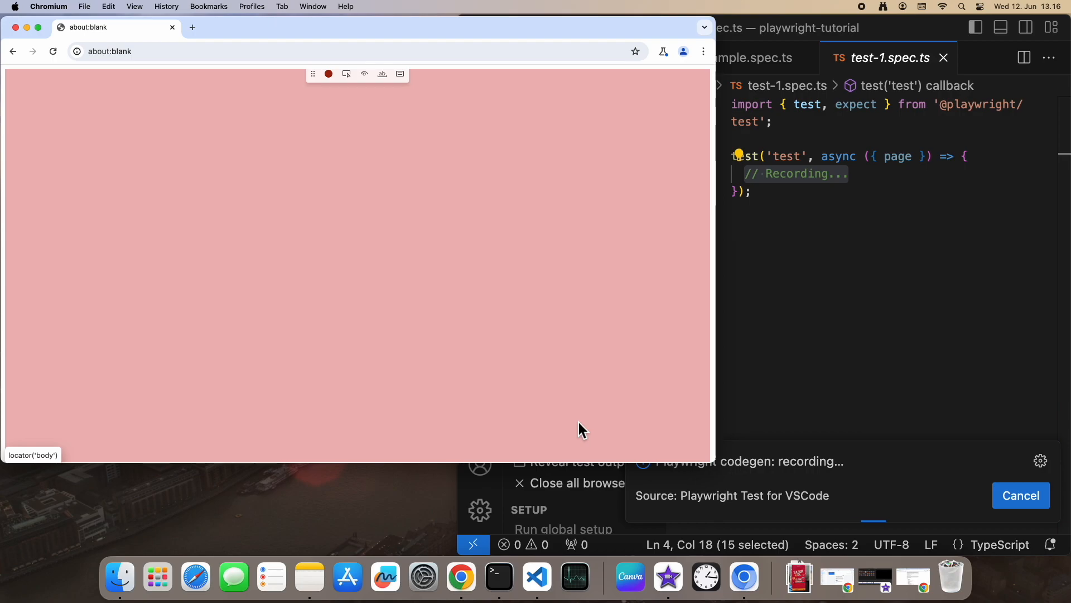
# Record visiting saucedemo and clicking the 'Accepted usernames are:' heading into test-1.spec.ts
pyautogui.write('saucedemo.com')
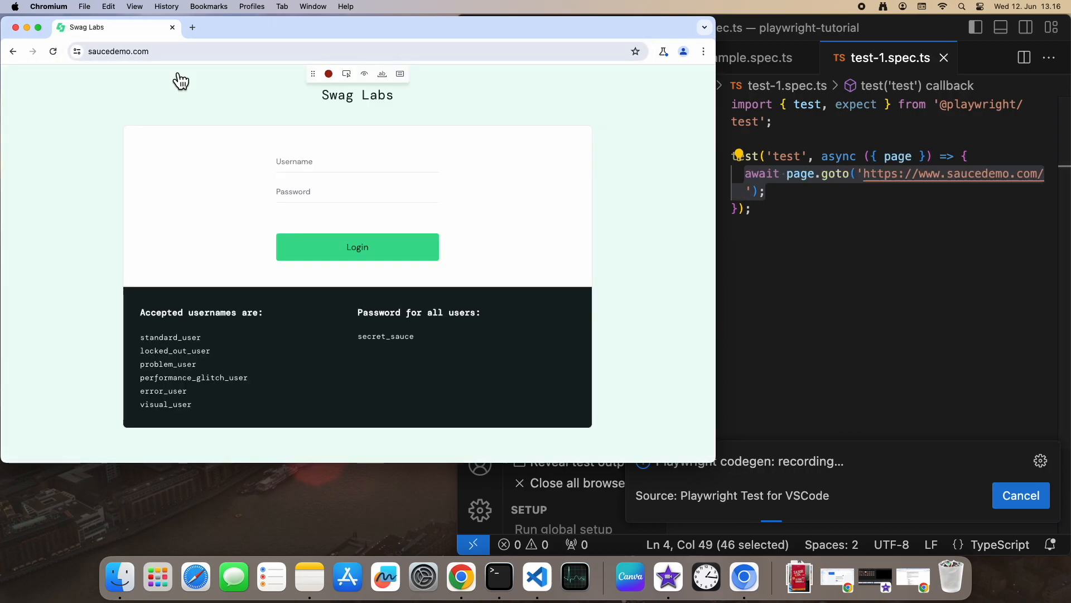
pyautogui.moveTo(201, 312)
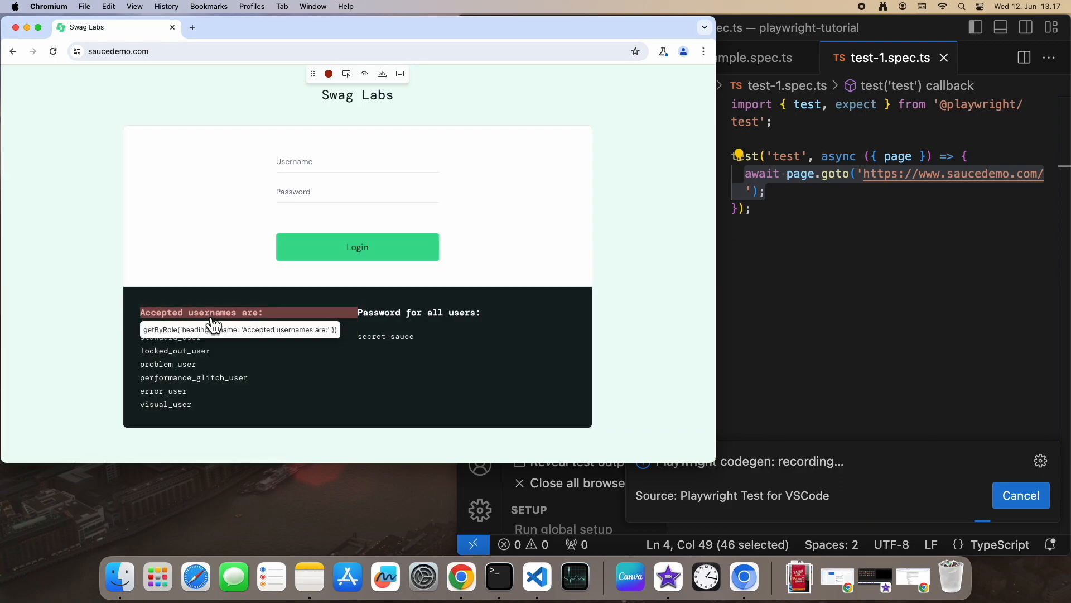
pyautogui.click(201, 313)
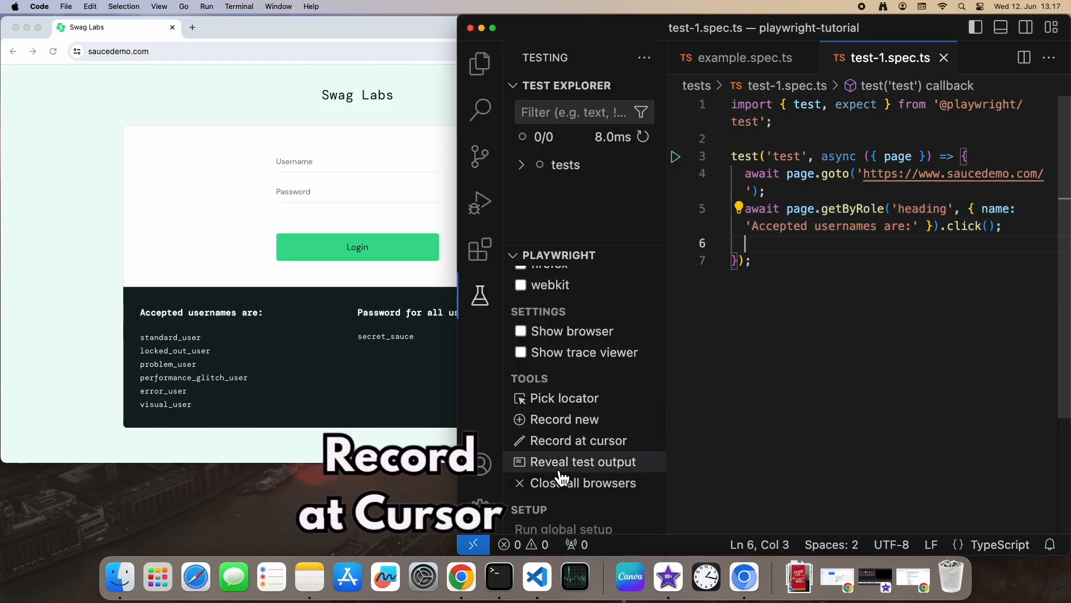
pyautogui.moveTo(574, 448)
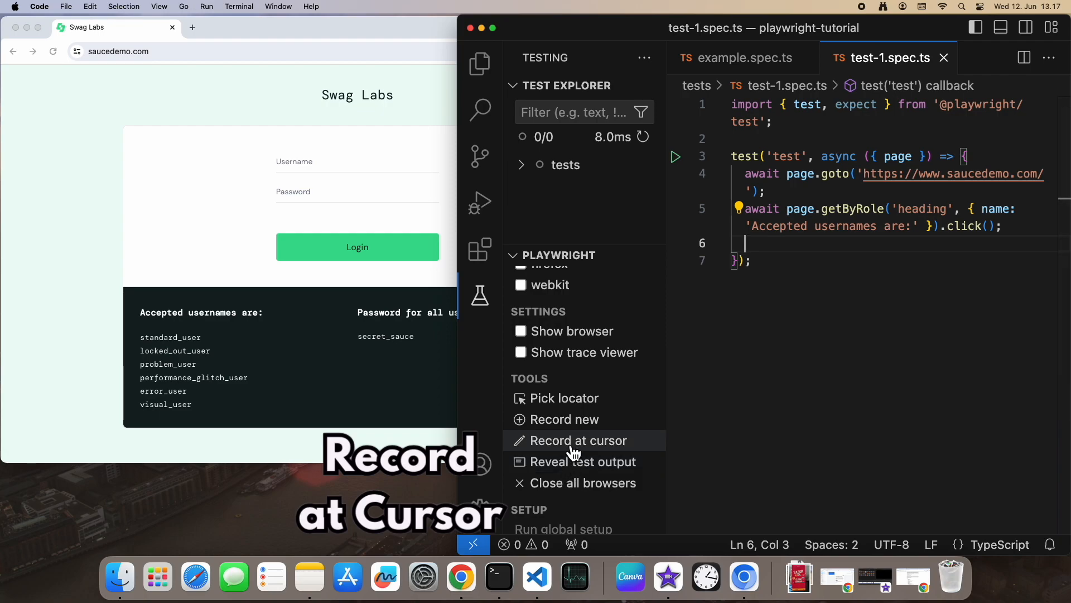
# Record at cursor a click on the 'Password for all users:' heading into line 6
pyautogui.click(578, 440)
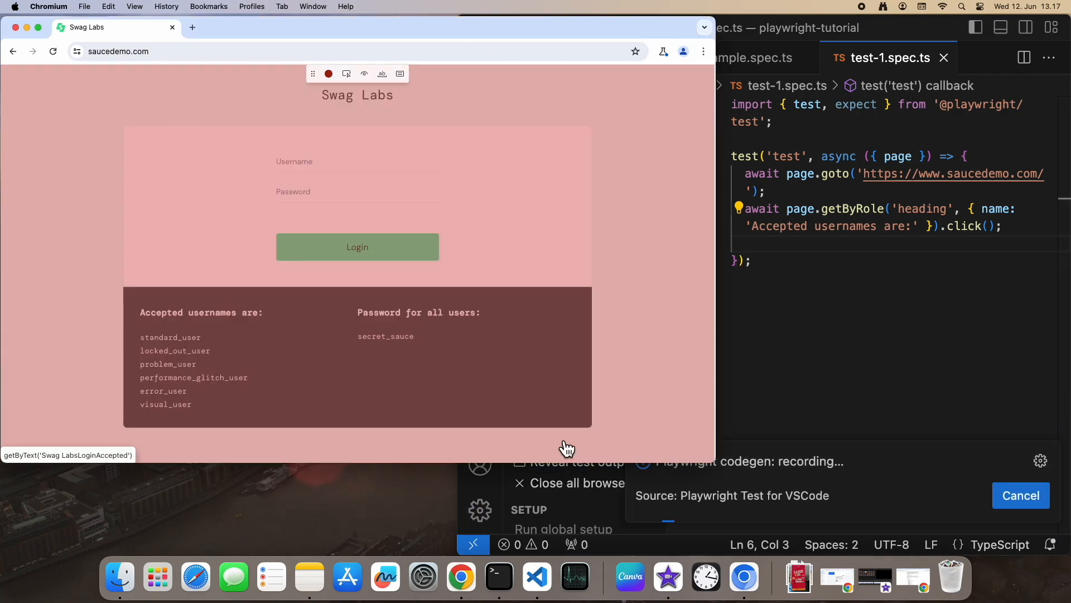
pyautogui.moveTo(429, 320)
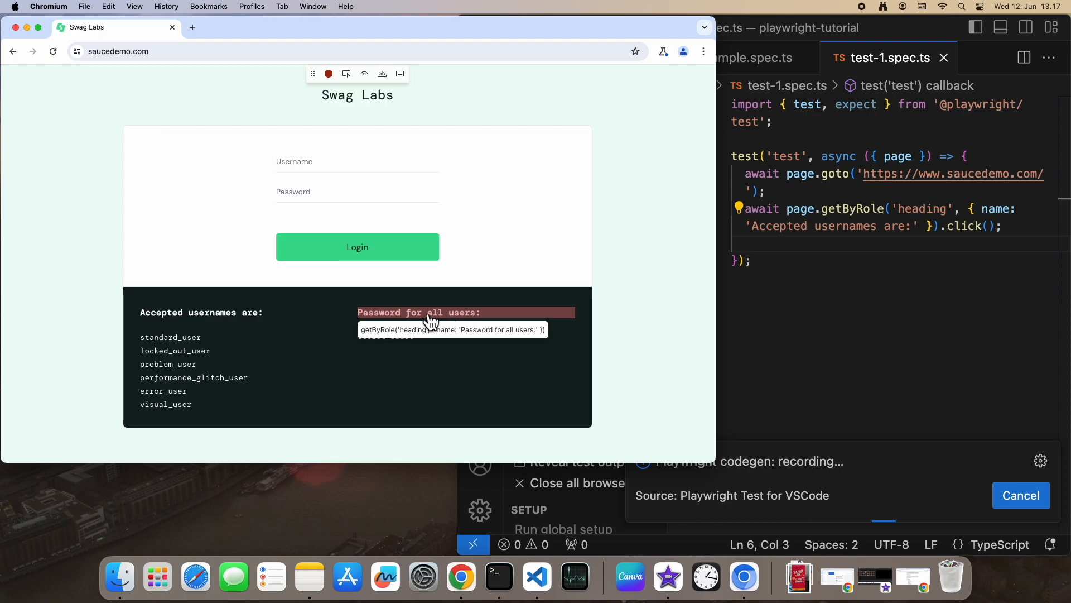
pyautogui.click(417, 313)
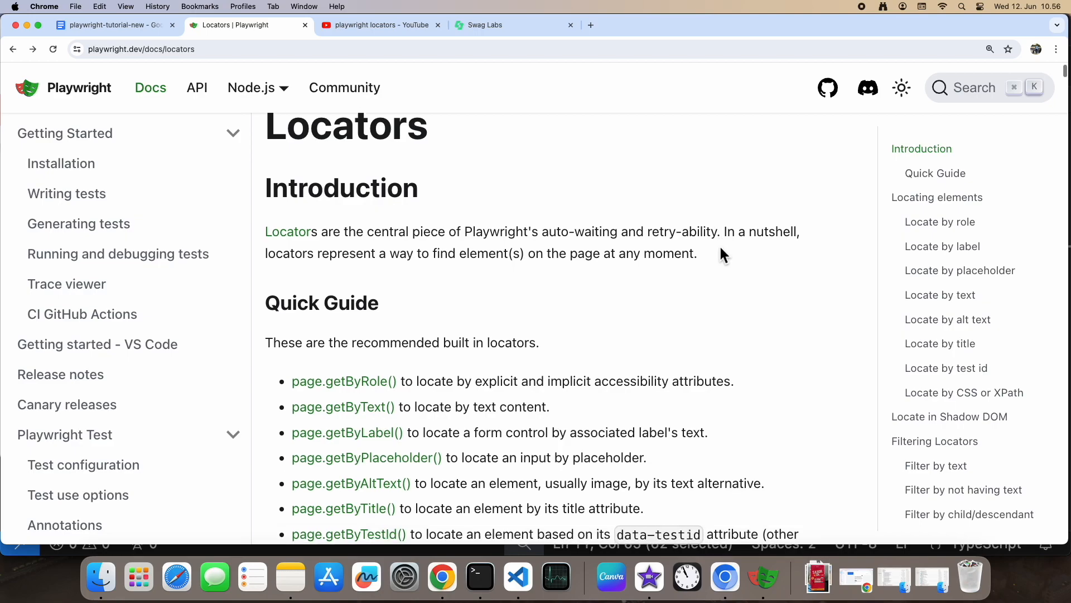
pyautogui.scroll(-3)
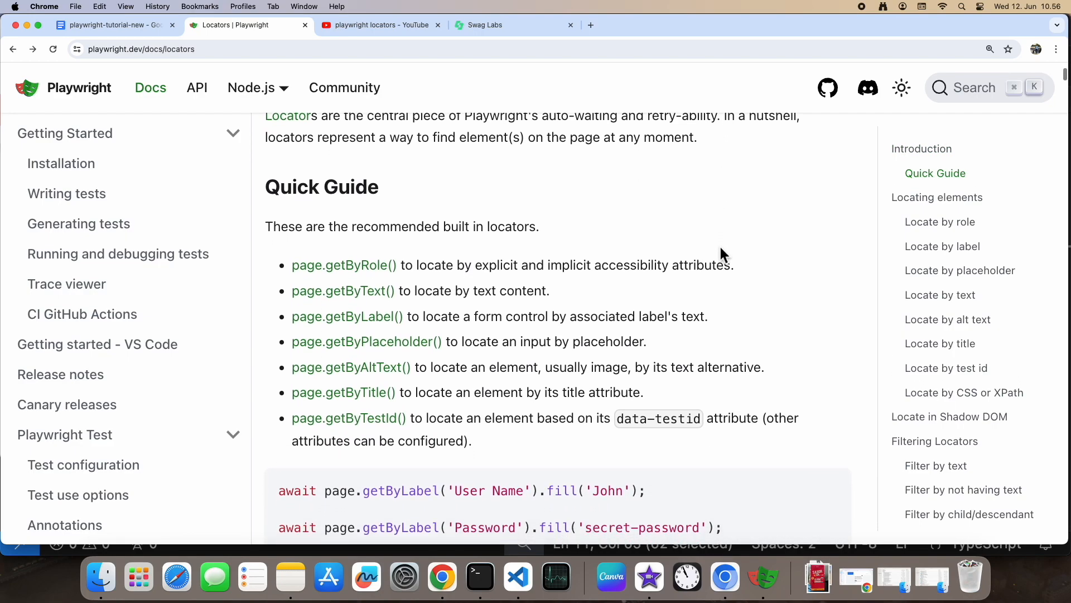
pyautogui.scroll(-3)
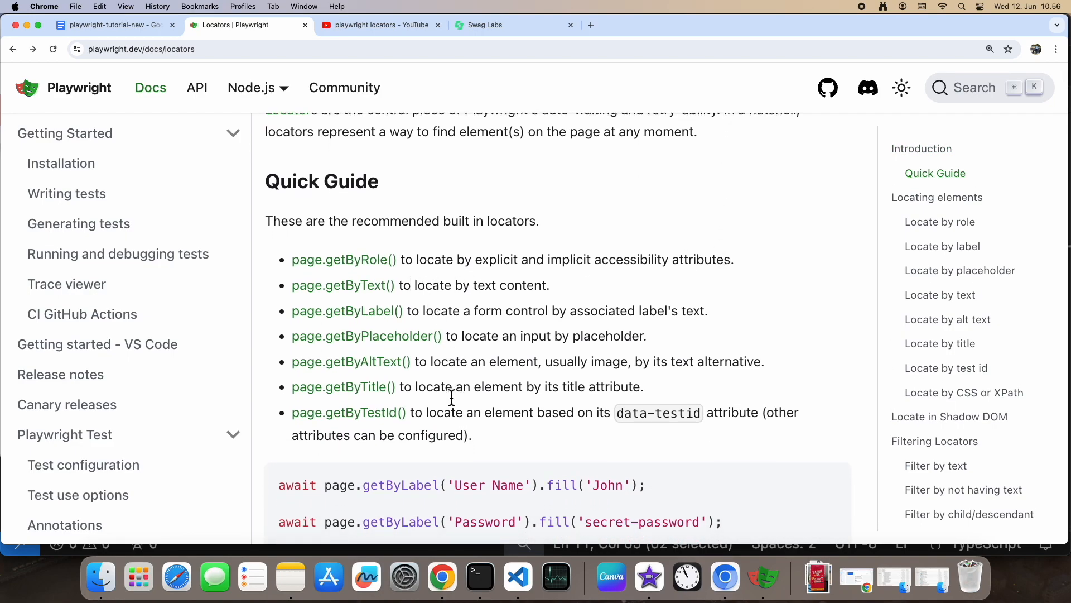
pyautogui.moveTo(819, 363)
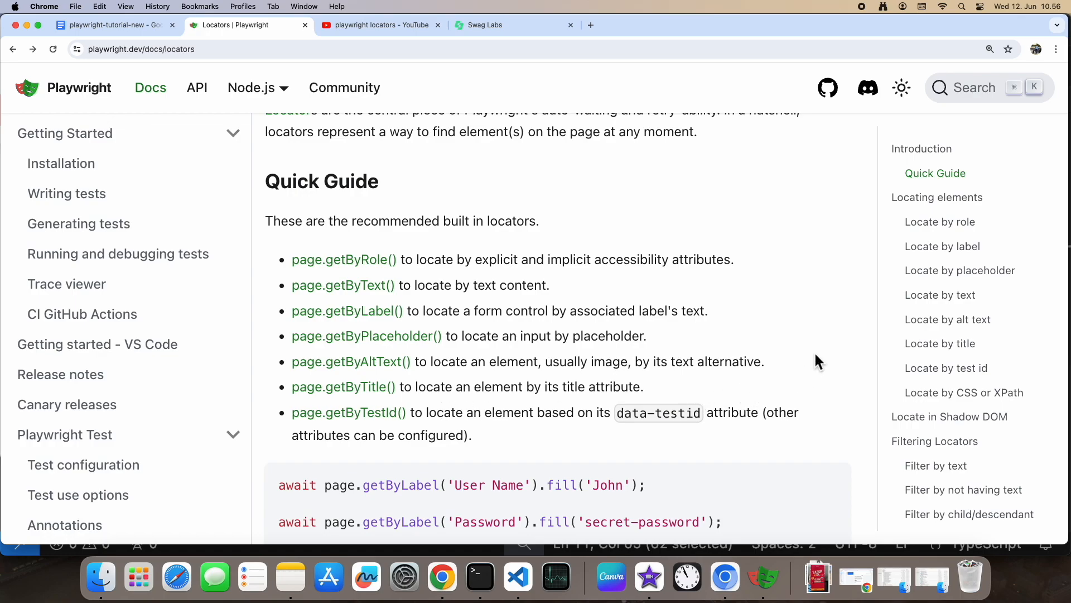
pyautogui.moveTo(798, 343)
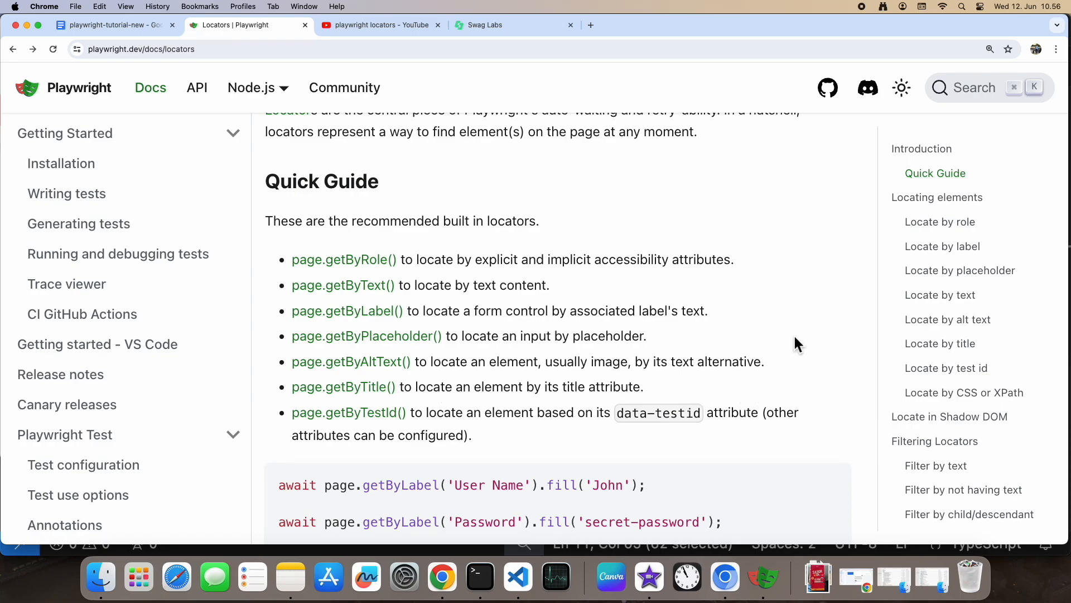